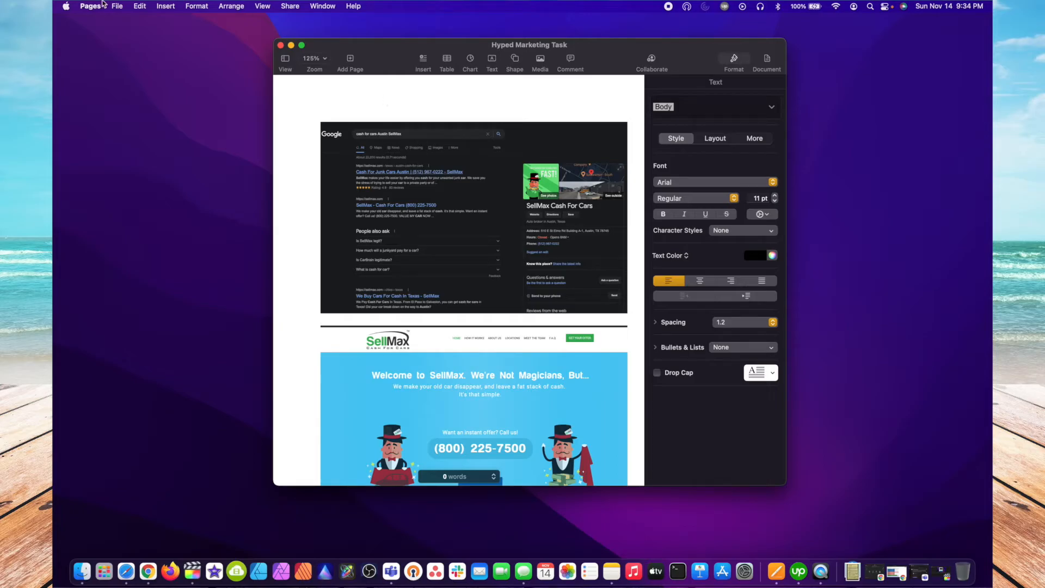
# - Open the print dialog for the Hyped Marketing Task document from the File menu
pyautogui.click(116, 6)
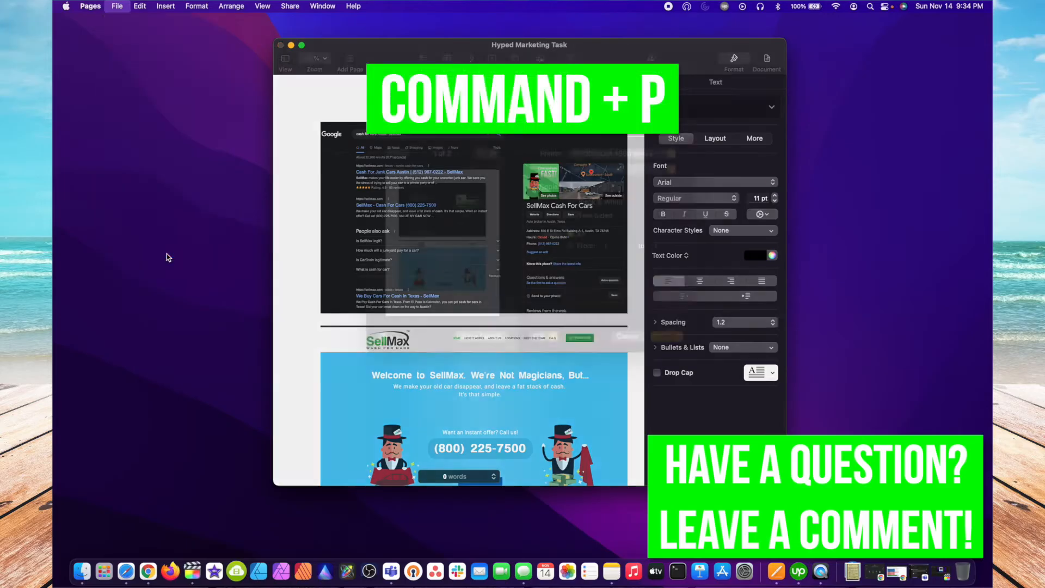
pyautogui.press('cmd+p')
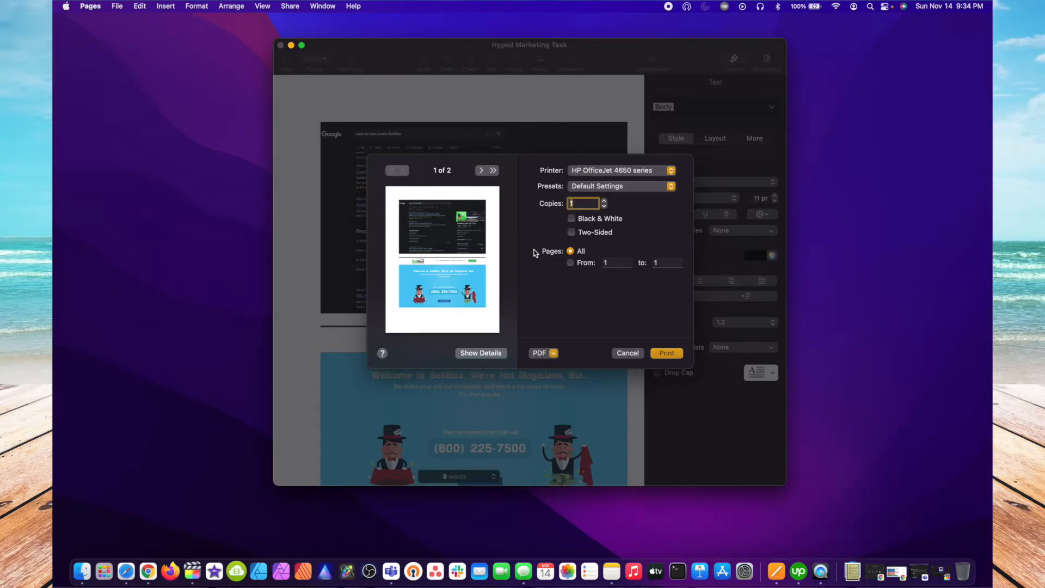
pyautogui.moveTo(470, 249)
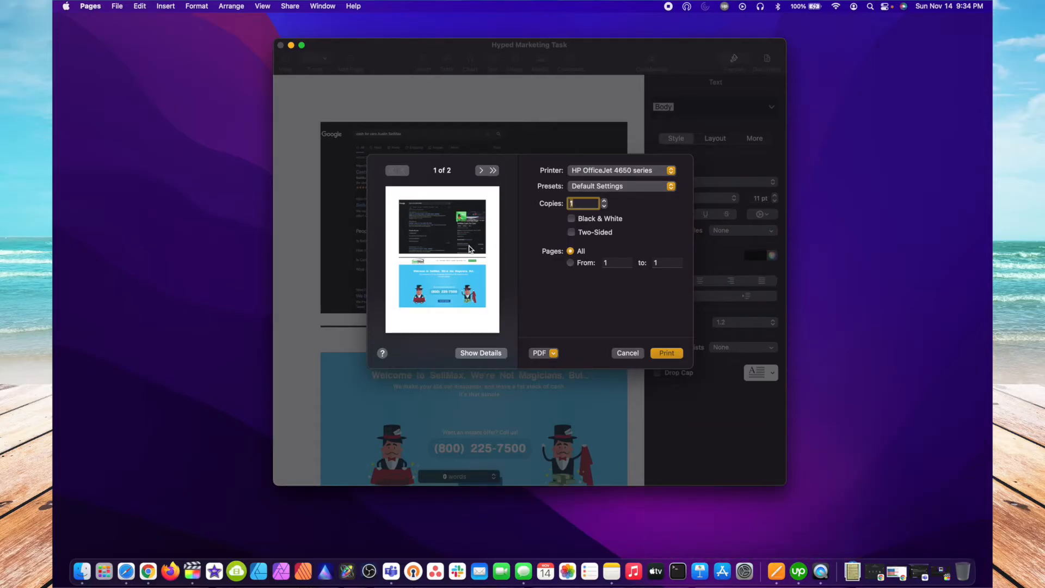
pyautogui.moveTo(474, 191)
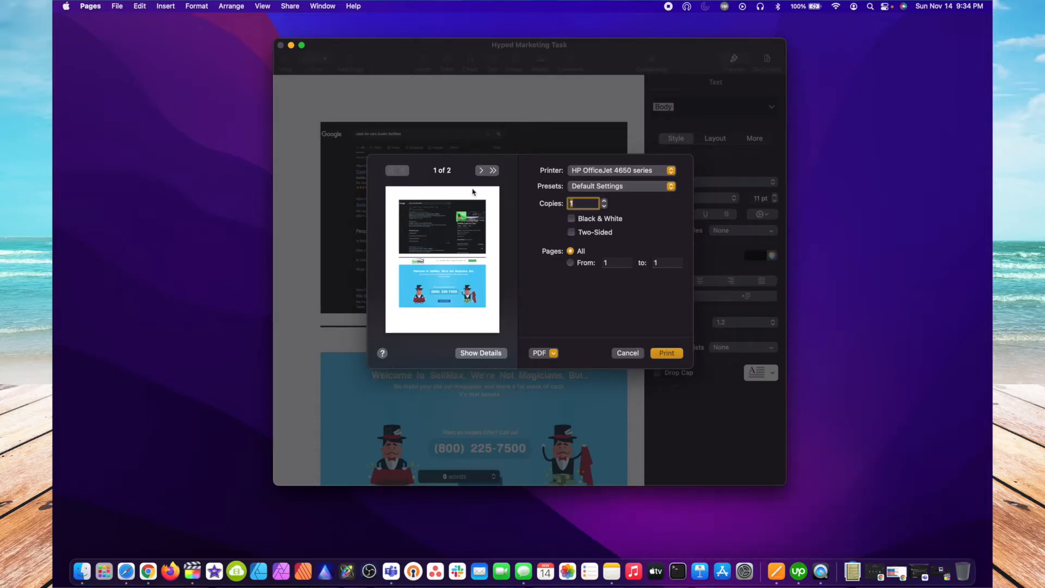
pyautogui.moveTo(462, 179)
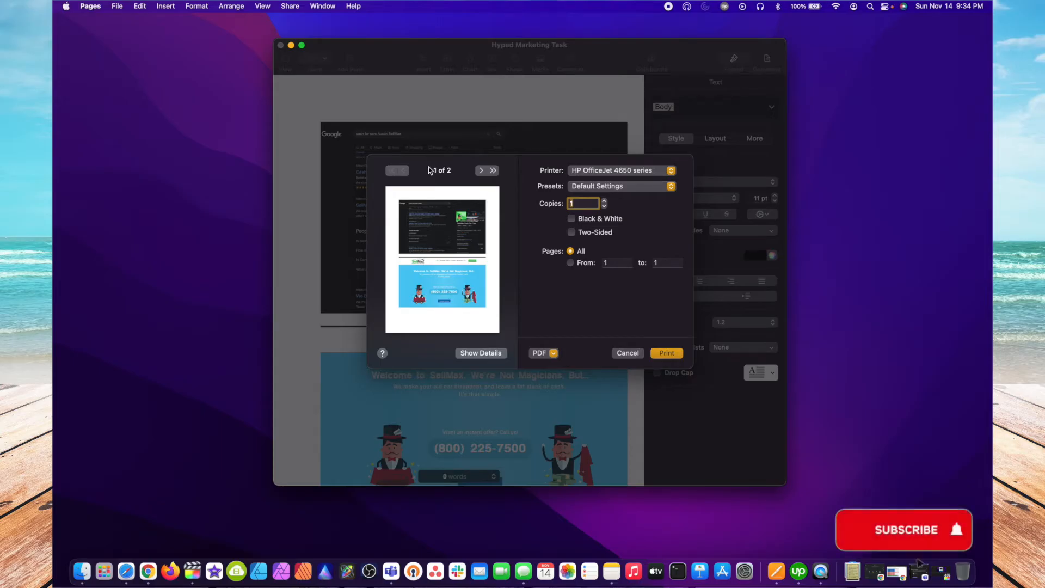
pyautogui.click(482, 171)
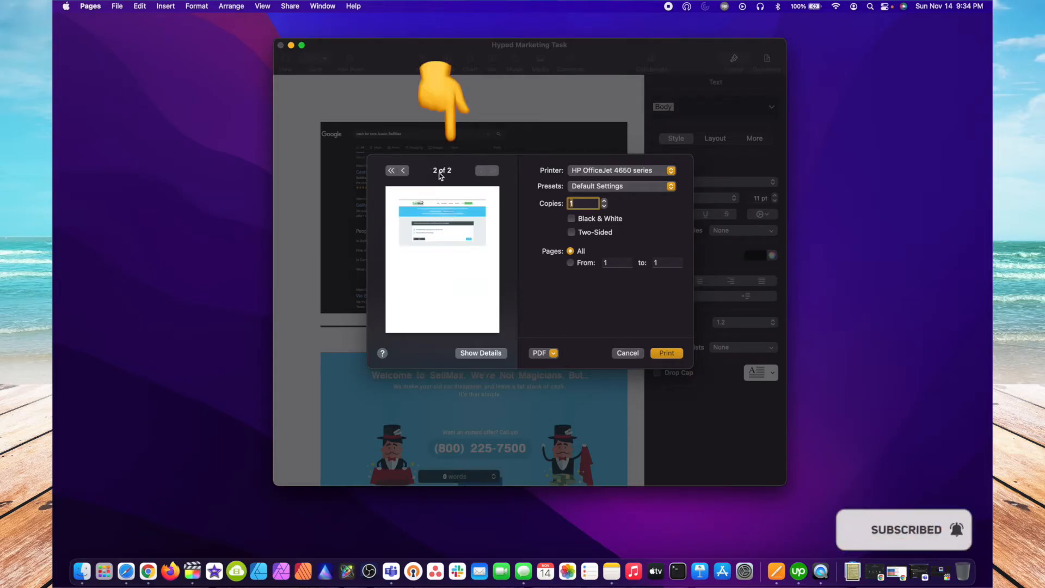
pyautogui.click(403, 171)
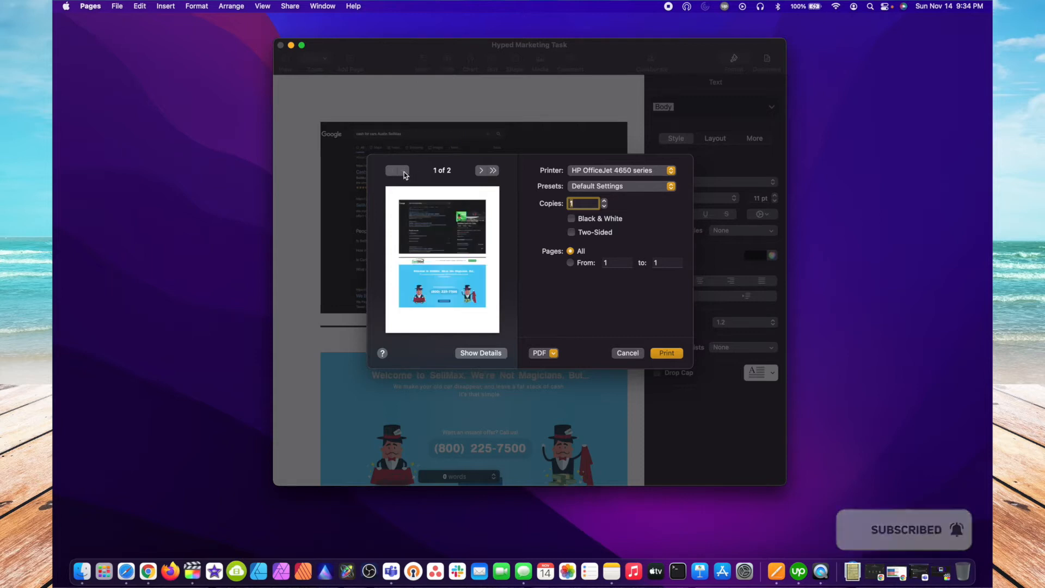
pyautogui.moveTo(536, 179)
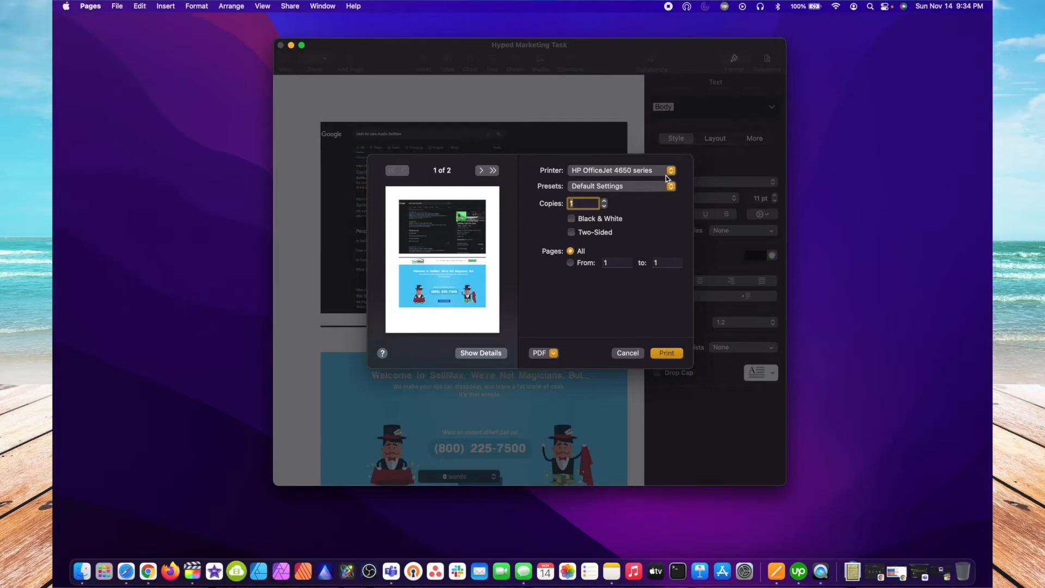
pyautogui.click(671, 170)
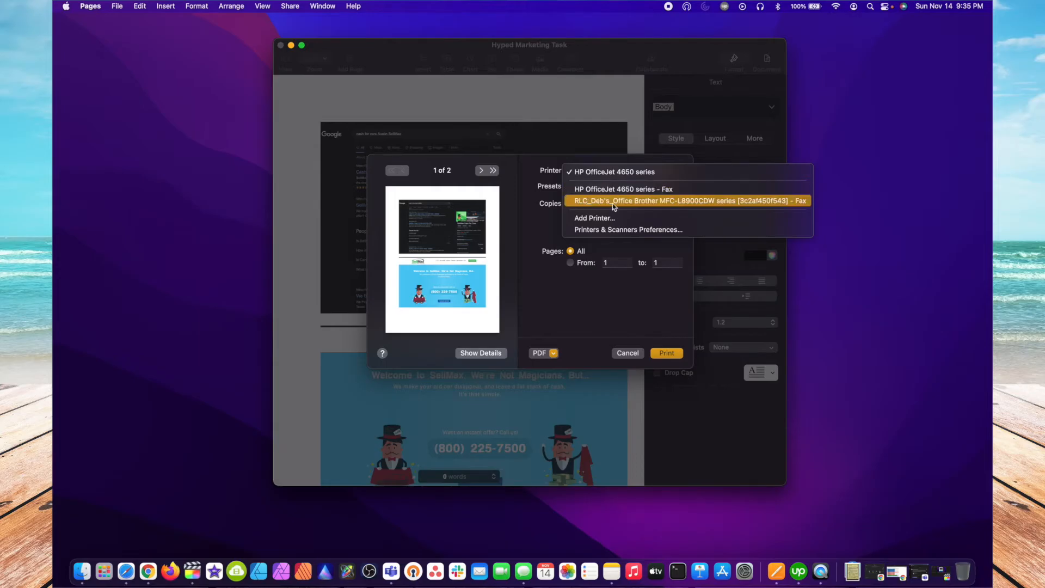
pyautogui.moveTo(594, 217)
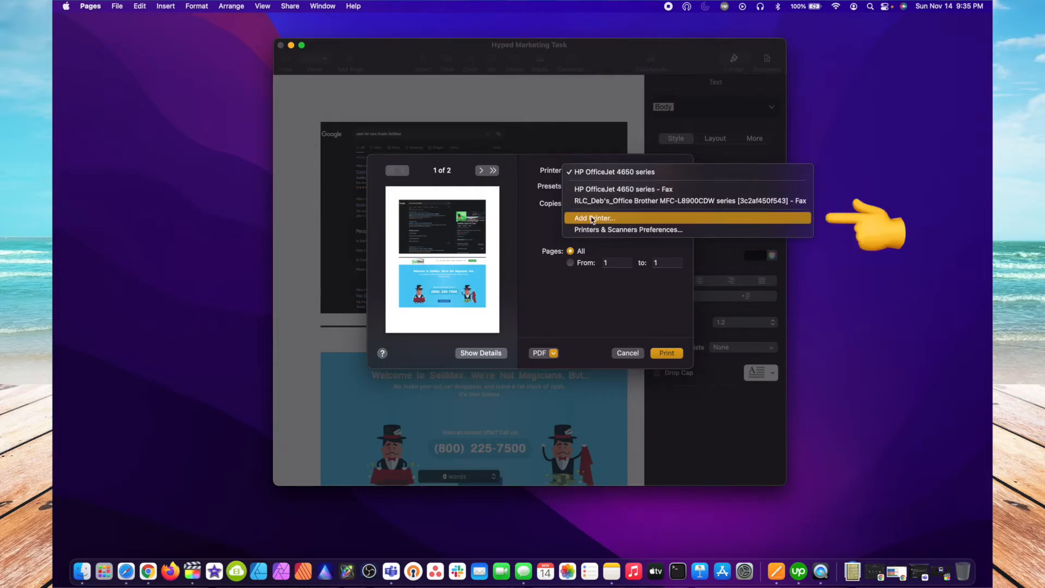
pyautogui.moveTo(604, 221)
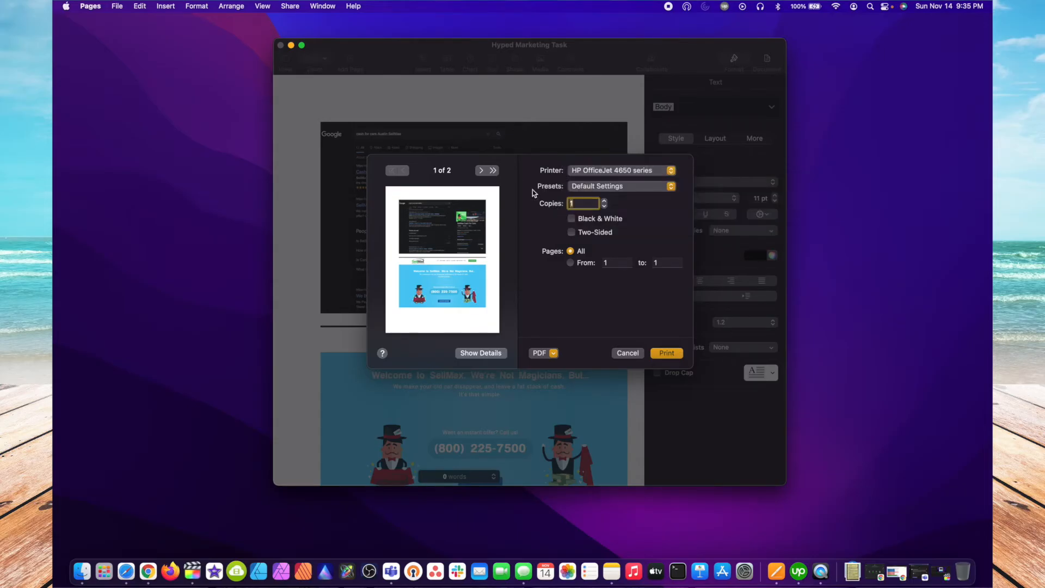
pyautogui.moveTo(669, 194)
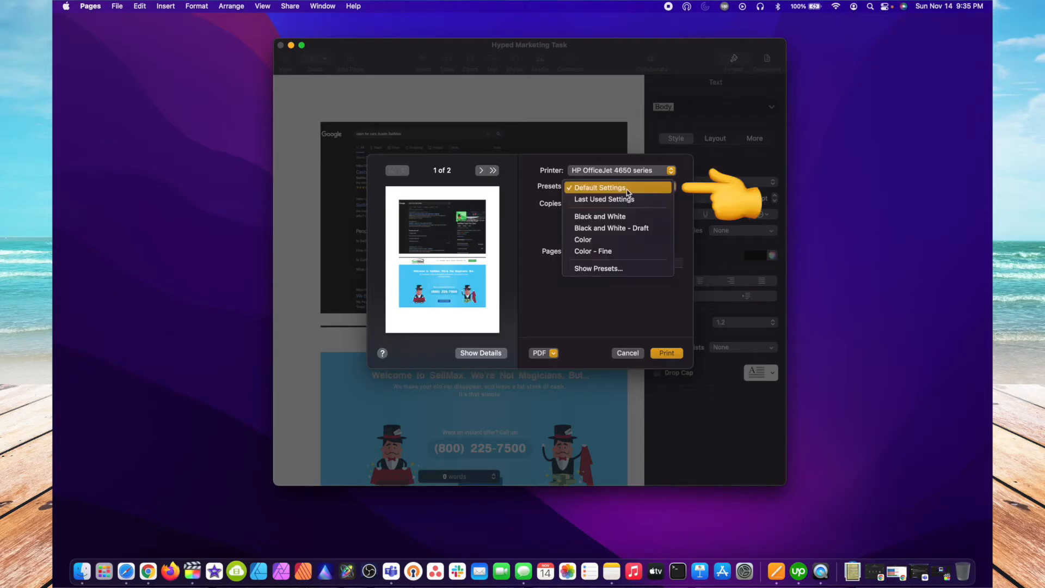
# - Keep Default Settings preset and, after trying 25 copies, set Copies to 1
pyautogui.click(599, 187)
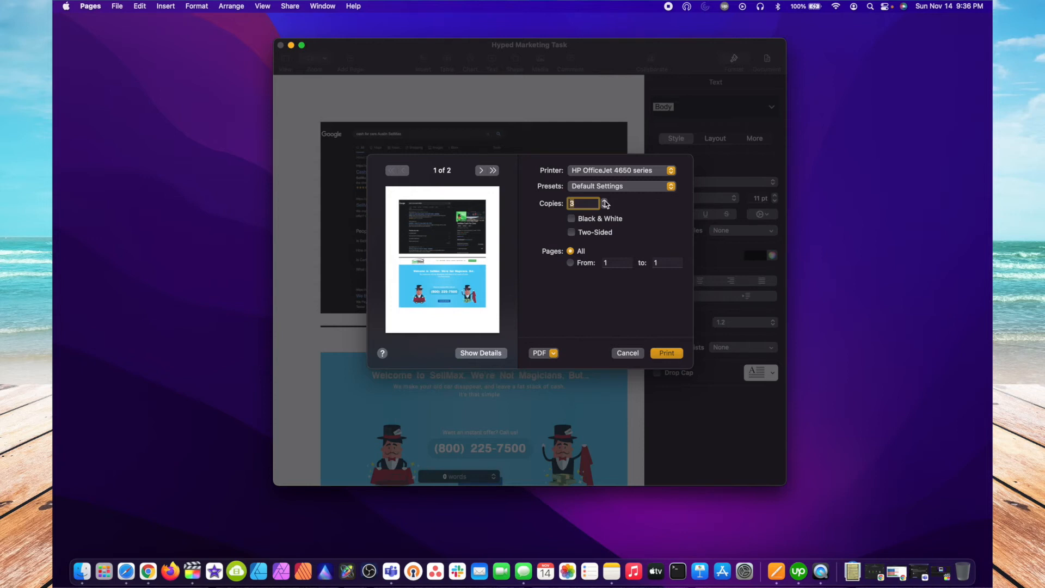
pyautogui.click(603, 200)
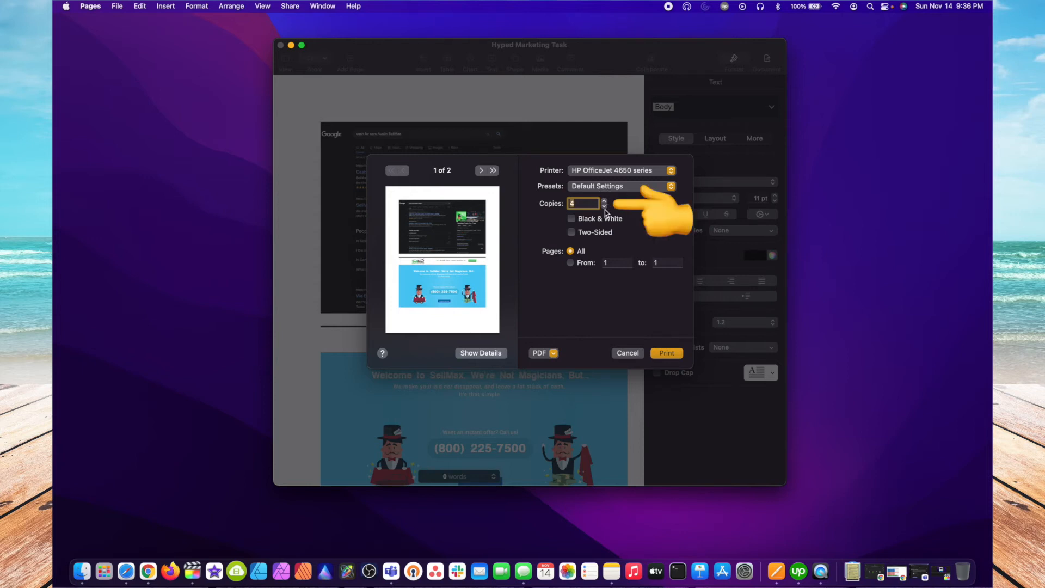
pyautogui.click(603, 206)
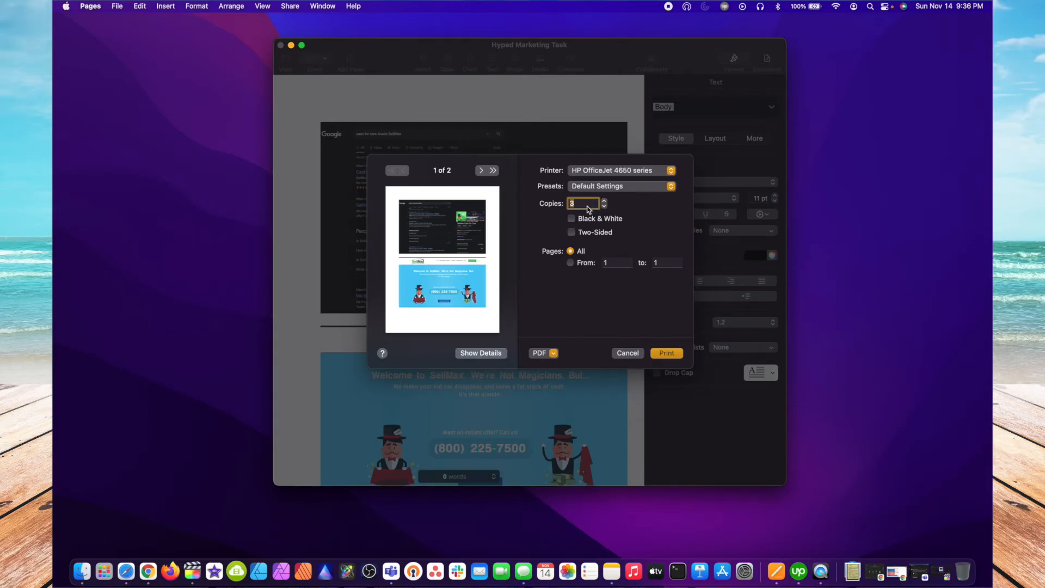
pyautogui.write('25')
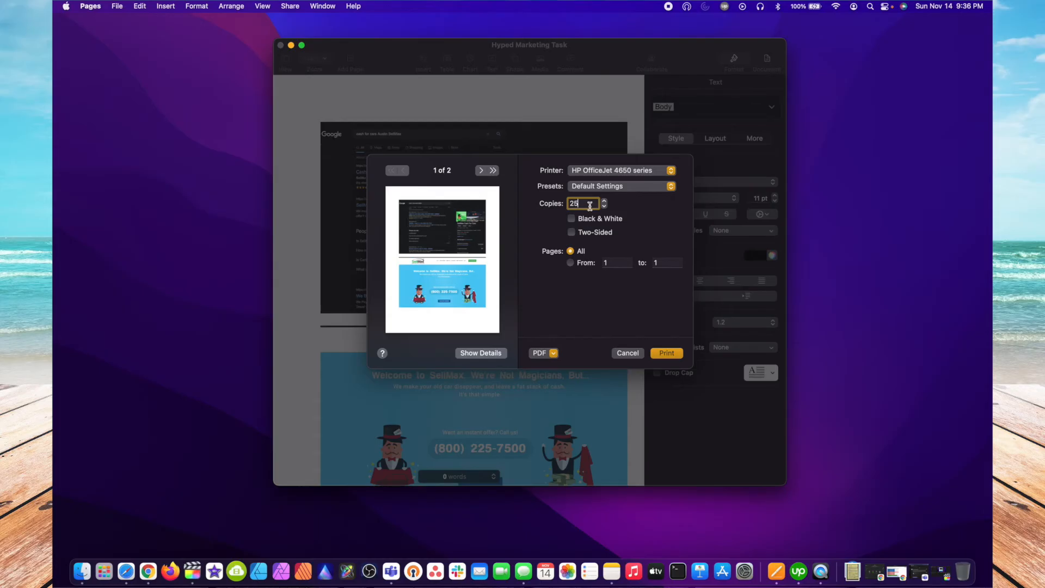
pyautogui.write('1')
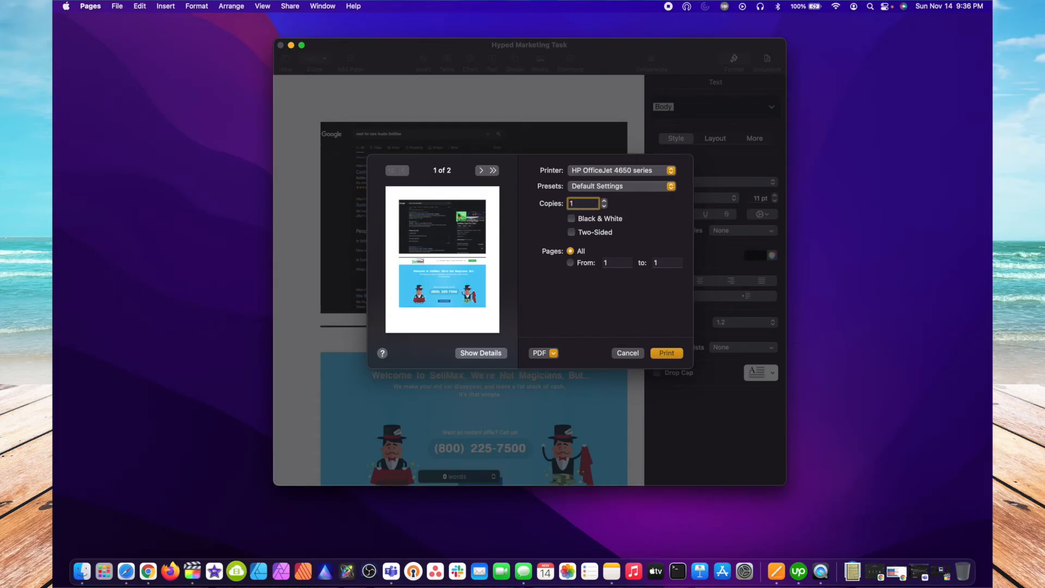
pyautogui.moveTo(619, 210)
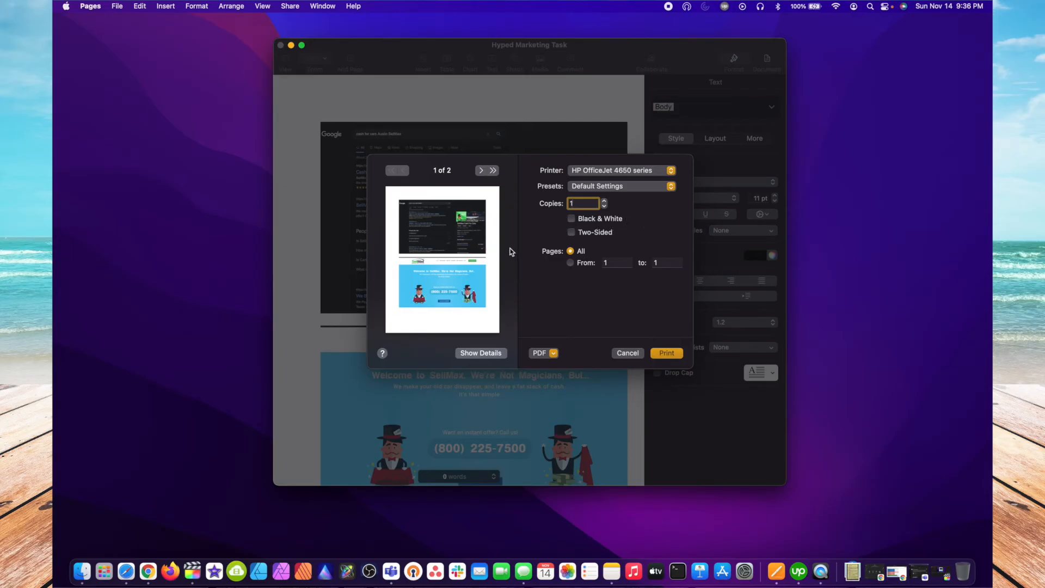
pyautogui.moveTo(525, 246)
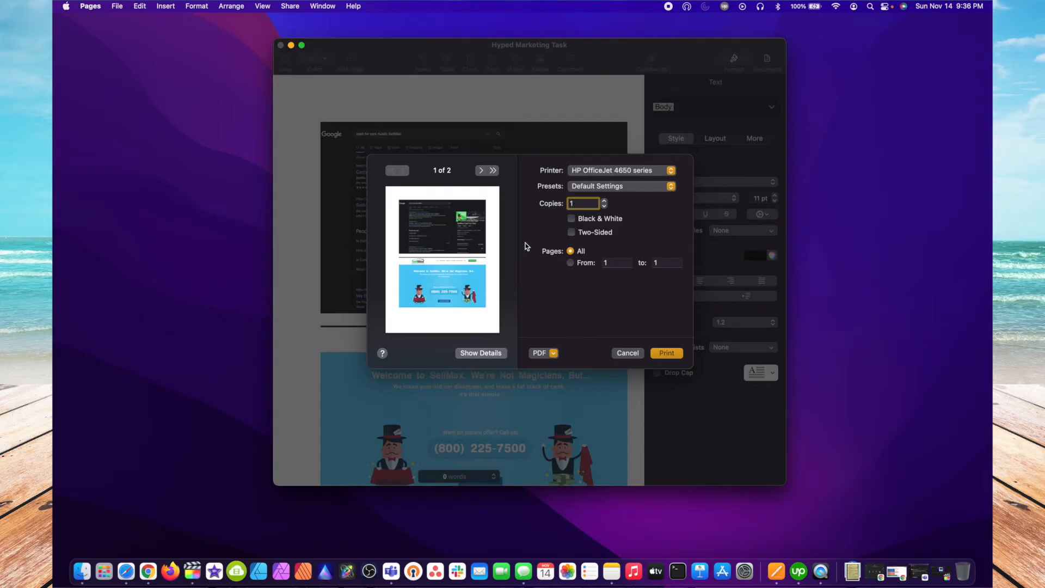
pyautogui.click(570, 218)
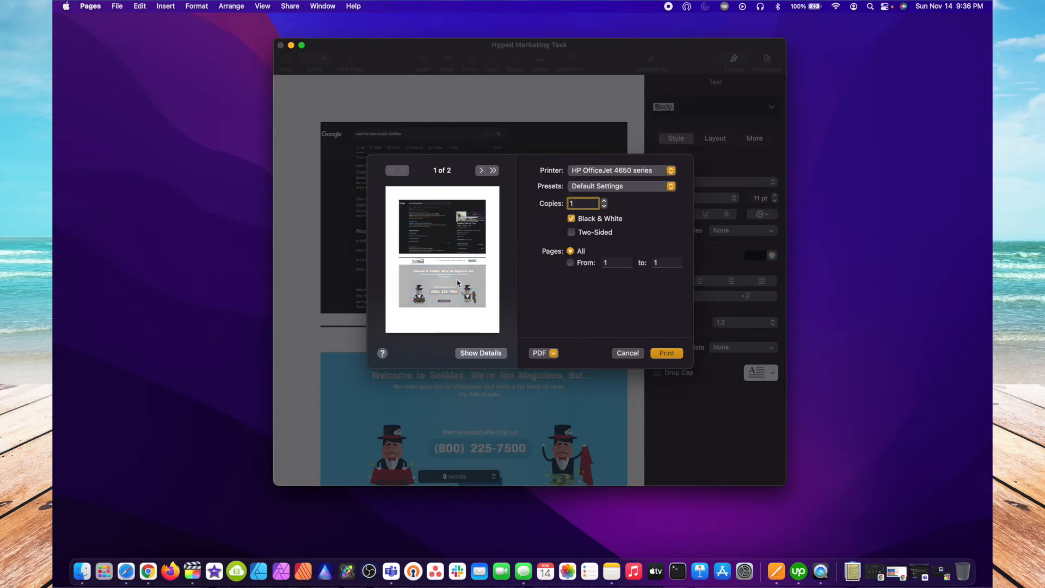
pyautogui.click(570, 218)
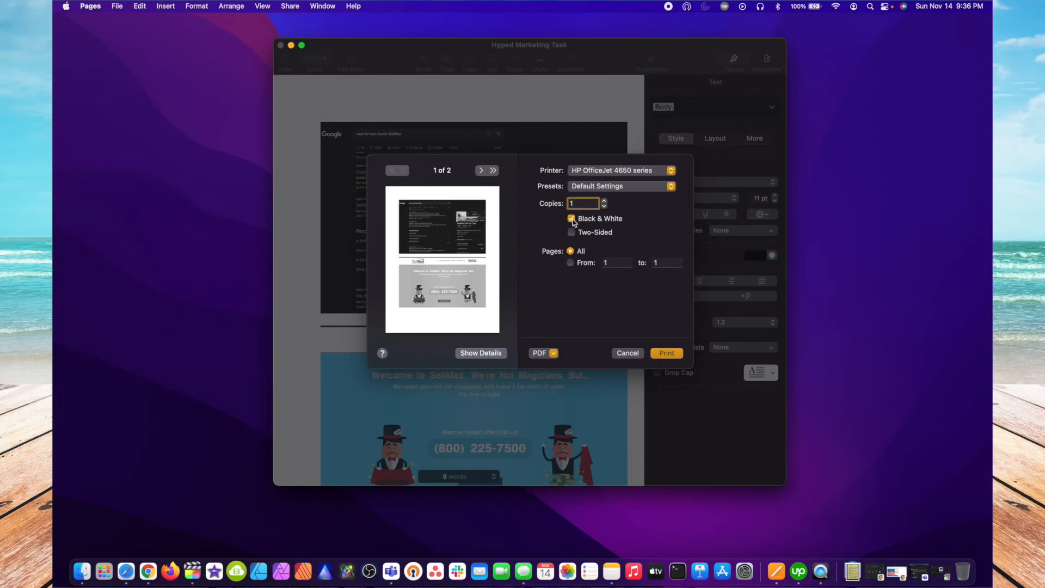
pyautogui.click(571, 218)
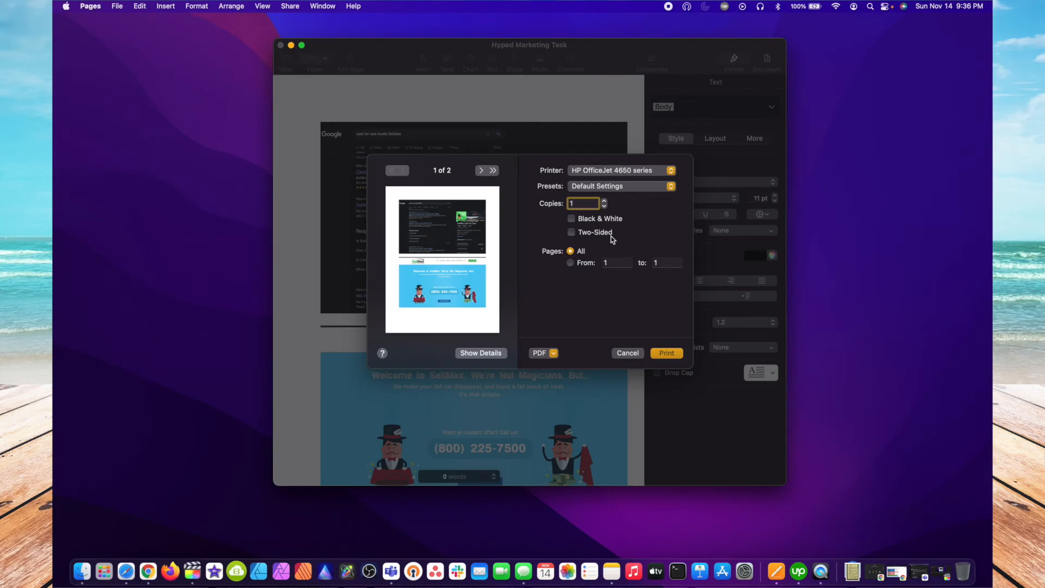
# - Choose the Pages From range and enter 1 so only page 1 prints
pyautogui.click(482, 170)
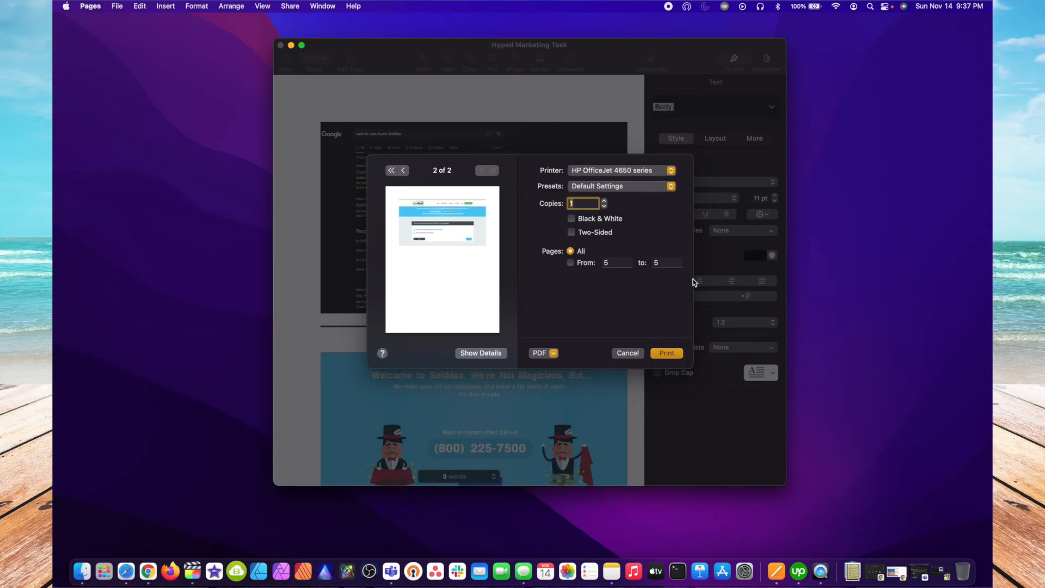
pyautogui.moveTo(570, 265)
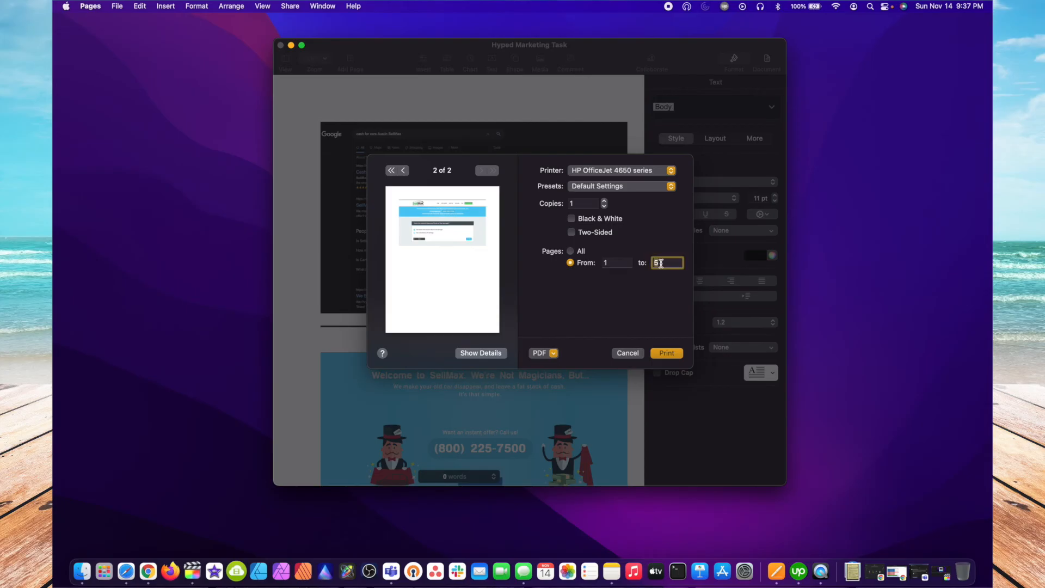
pyautogui.write('1')
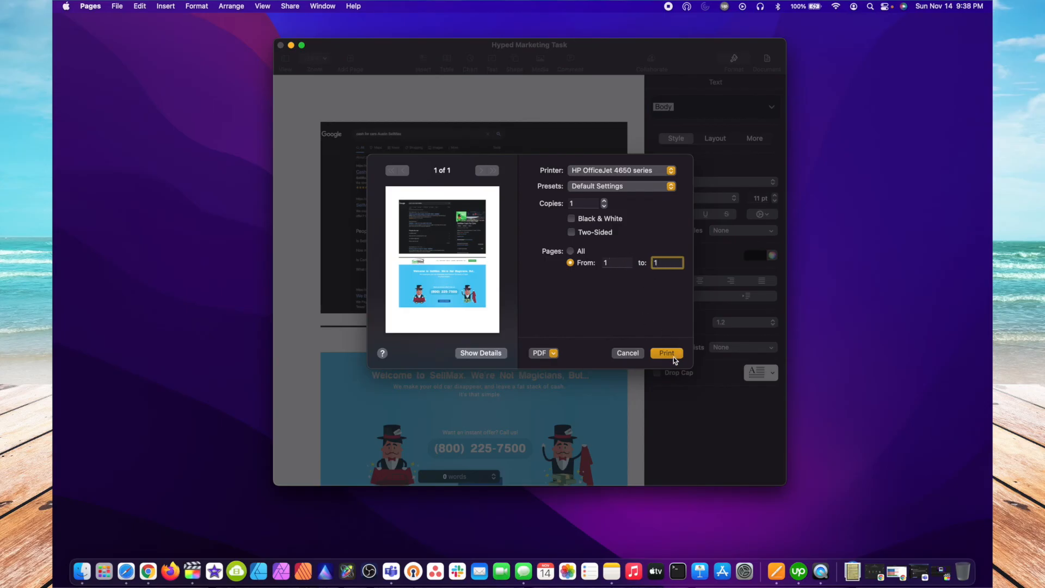
pyautogui.moveTo(577, 295)
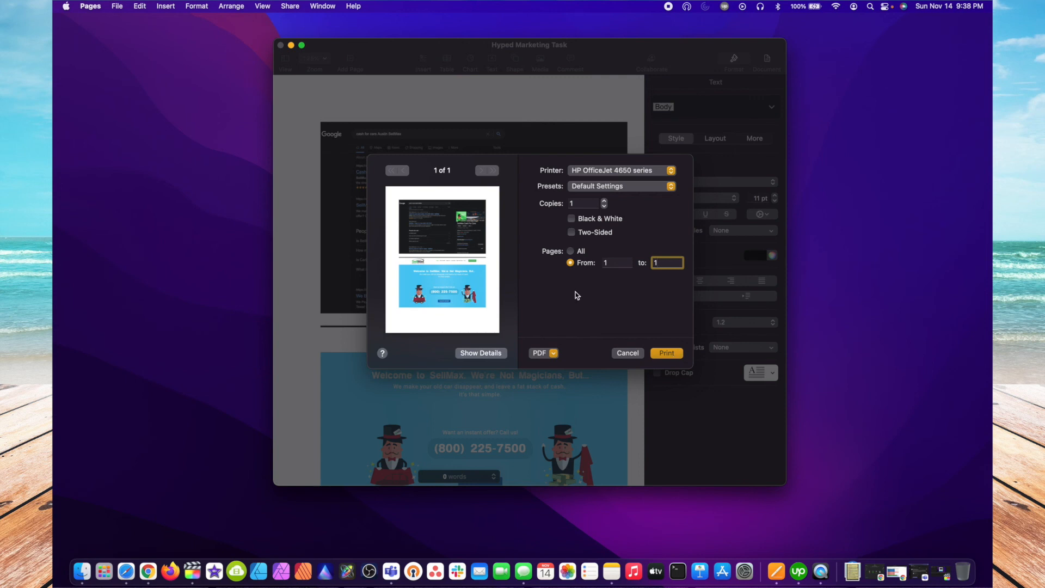
pyautogui.moveTo(642, 288)
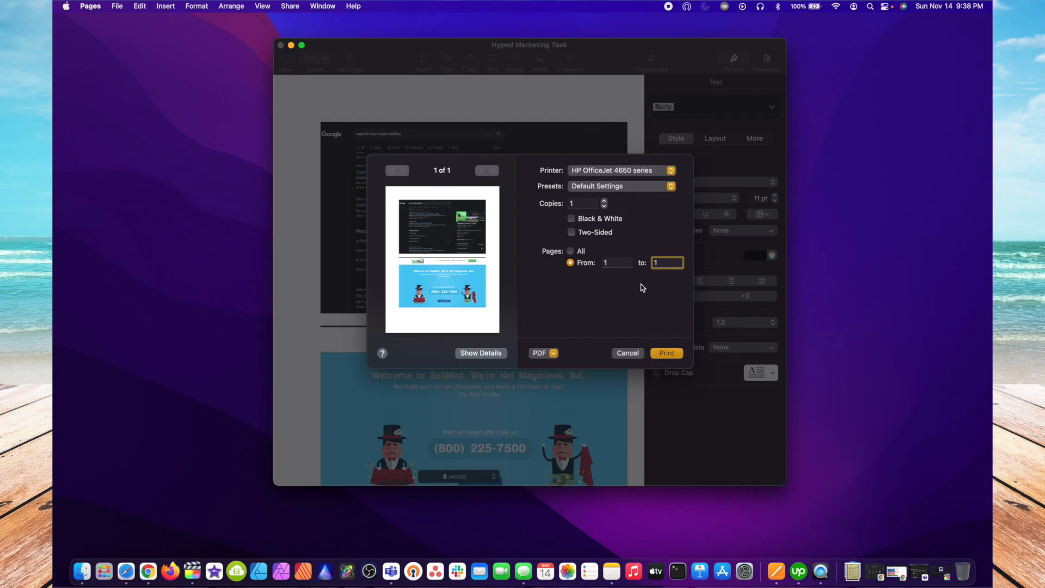
pyautogui.moveTo(594, 288)
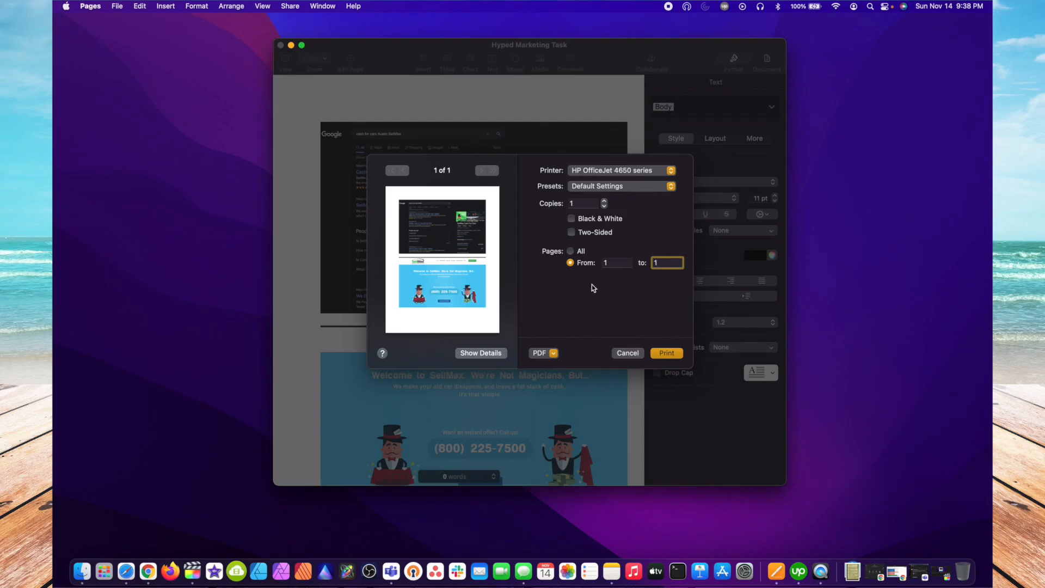